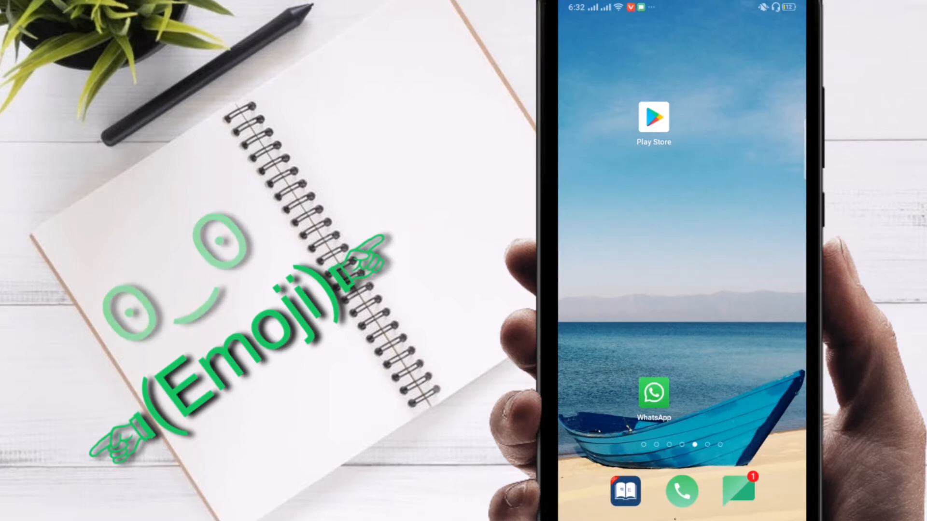
Send the 'Cheer Up … For YOU' greeting text art in the WhatsApp chat from the emoji keyboard
{"action": "left_click", "coordinate": [653, 394]}
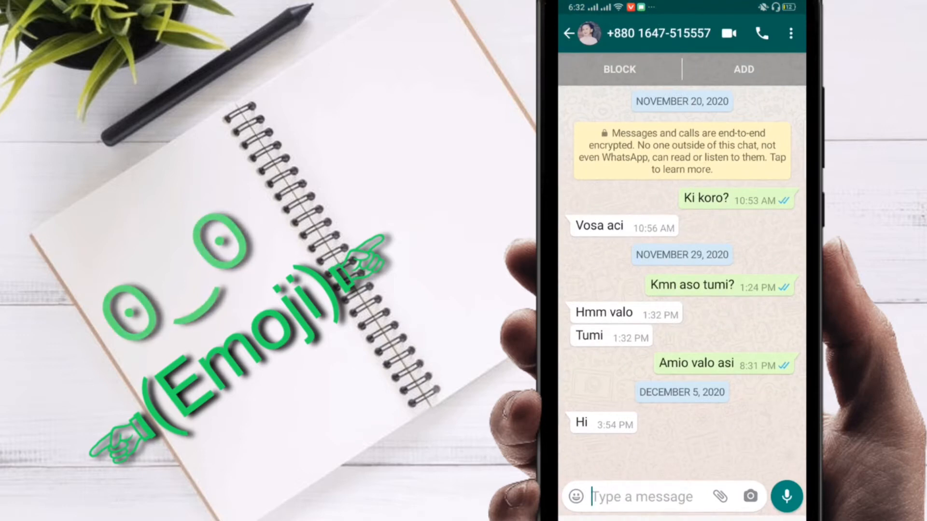
{"action": "left_click", "coordinate": [644, 496]}
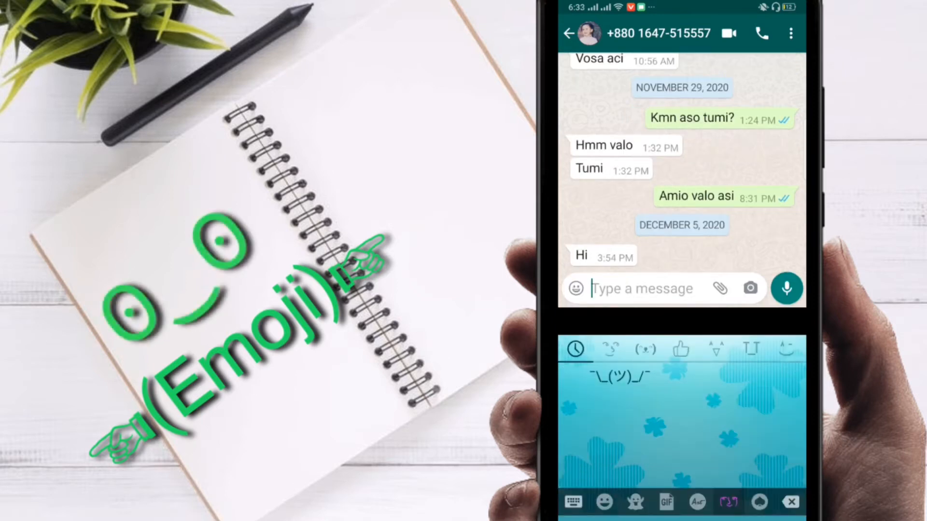
{"action": "left_click", "coordinate": [696, 502]}
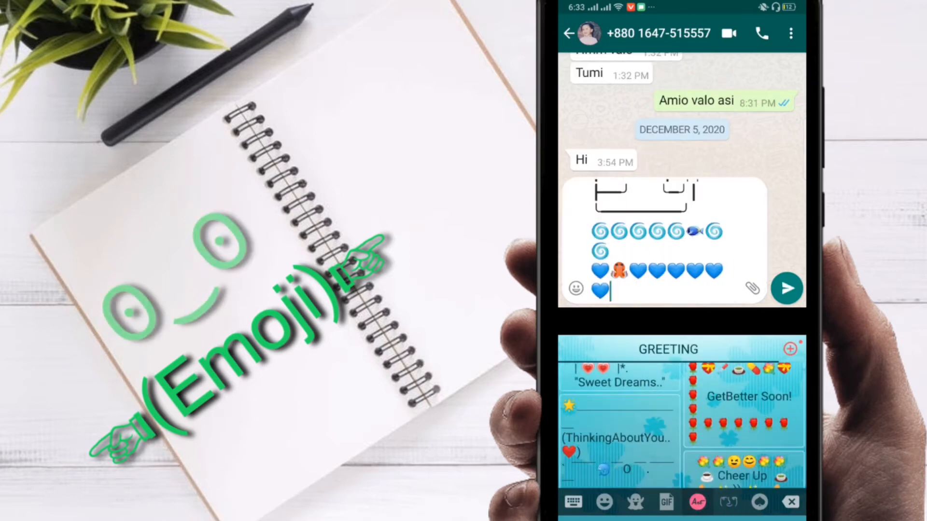
{"action": "left_click", "coordinate": [786, 289]}
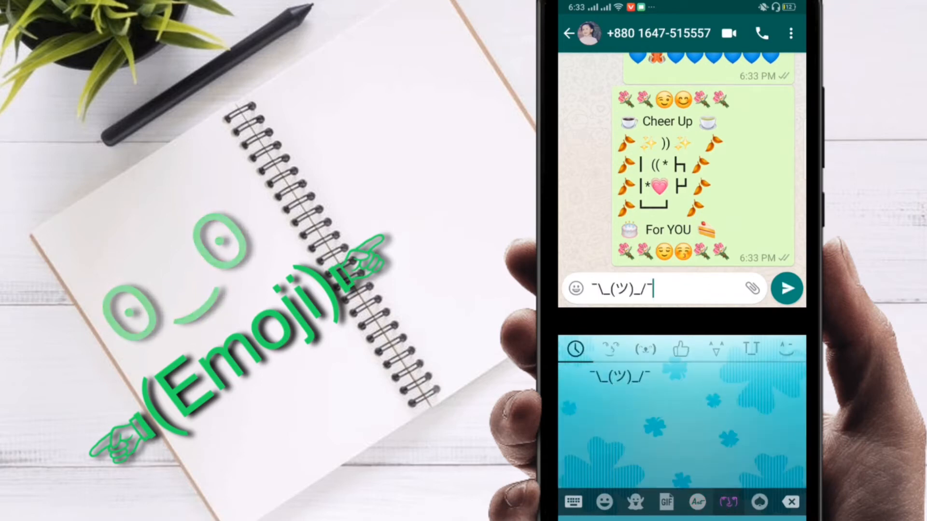
Send the shrug face, then a message of a red heart and other symbols, and return home
{"action": "left_click", "coordinate": [787, 289]}
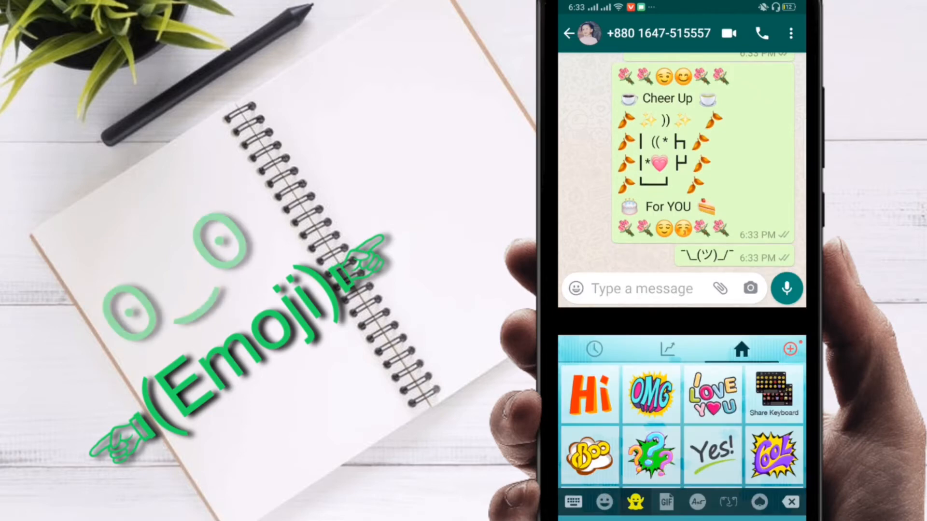
{"action": "left_click", "coordinate": [759, 502]}
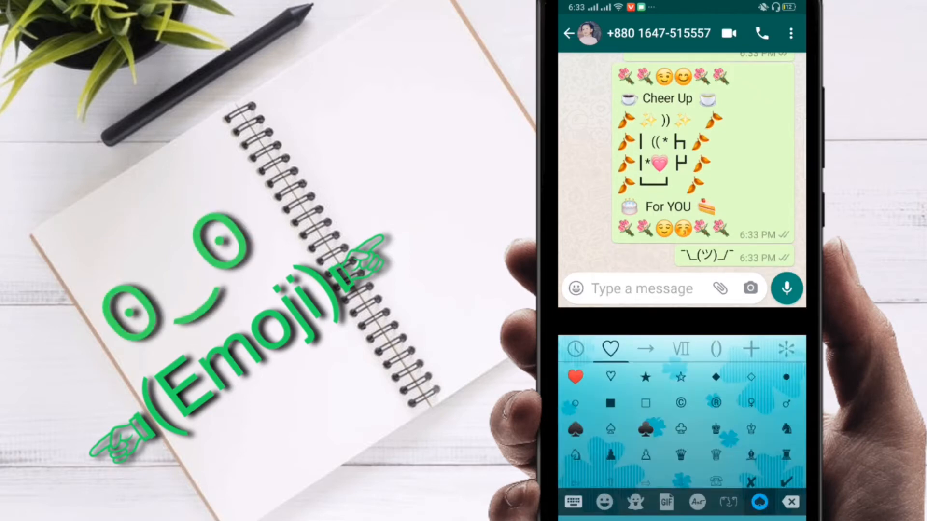
{"action": "left_click", "coordinate": [751, 429]}
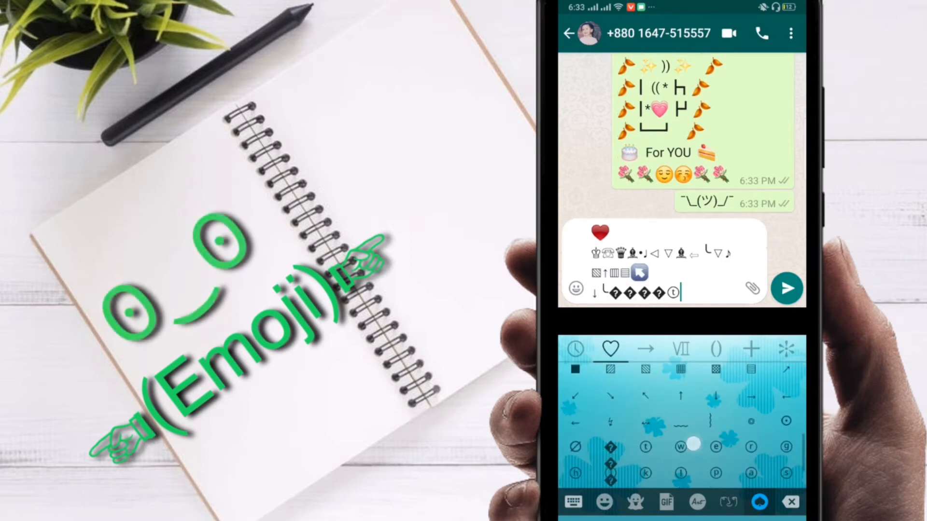
{"action": "left_click", "coordinate": [786, 289]}
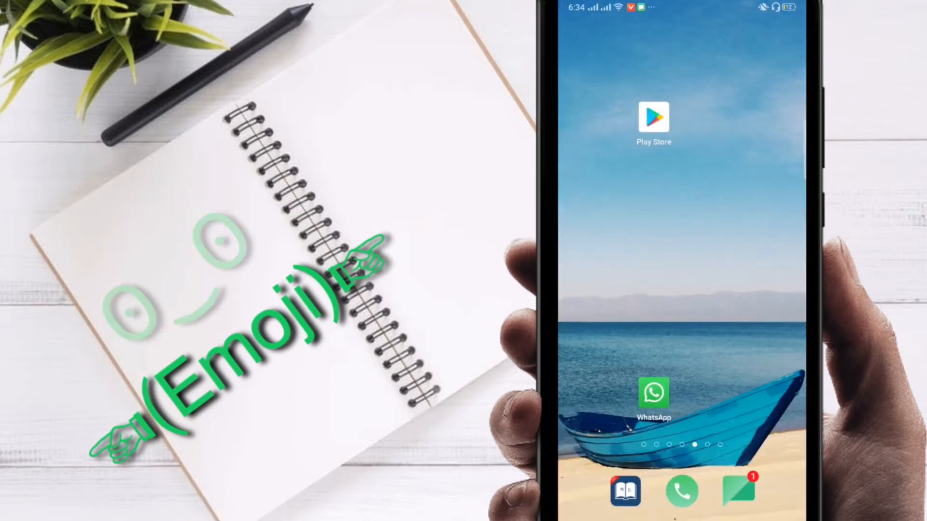
Search Play Store for 'cute emoji keyboard' and view the Emoji Keyboard Cute Emoticons listing
{"action": "left_click", "coordinate": [653, 118]}
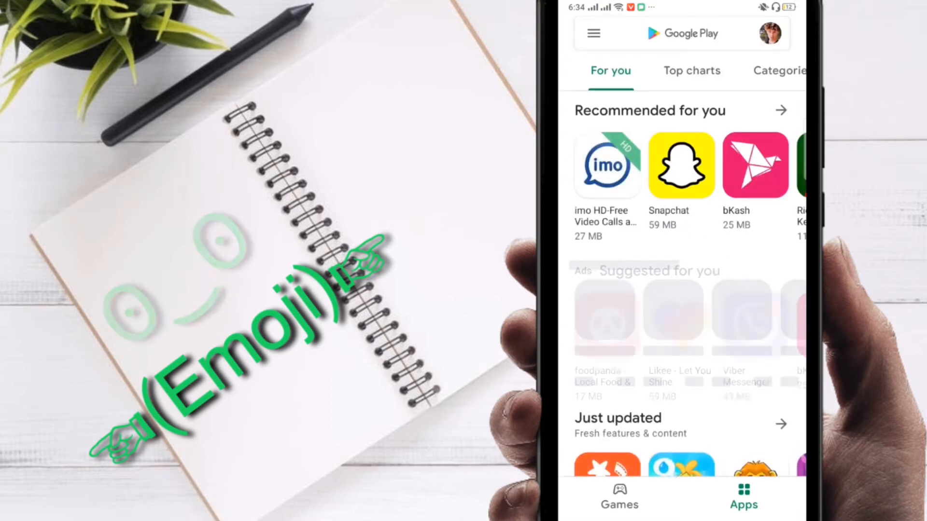
{"action": "left_click", "coordinate": [680, 33]}
{"action": "type", "text": "cute"}
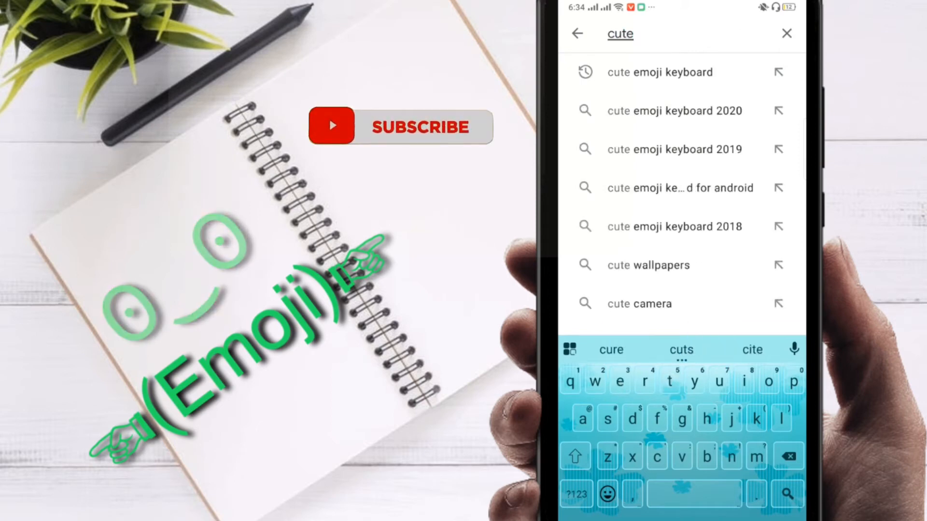
{"action": "left_click", "coordinate": [660, 73]}
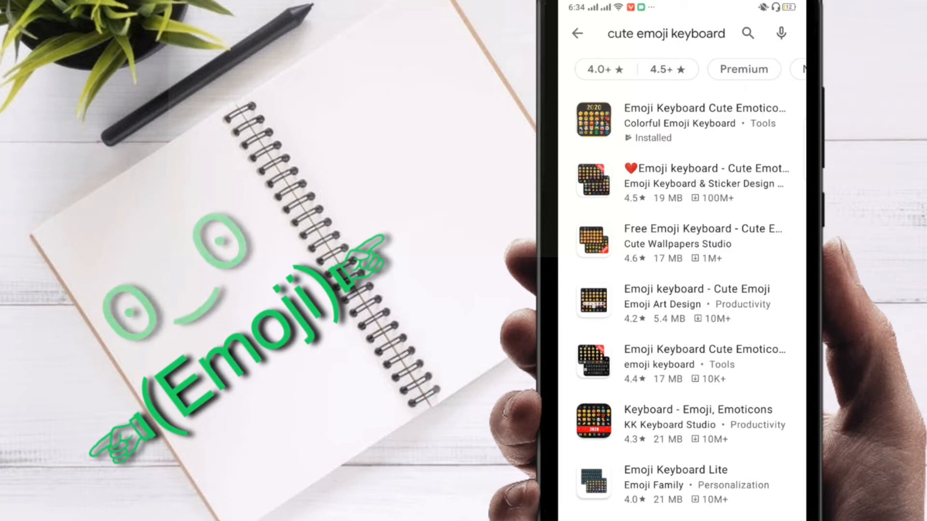
{"action": "left_click", "coordinate": [697, 122]}
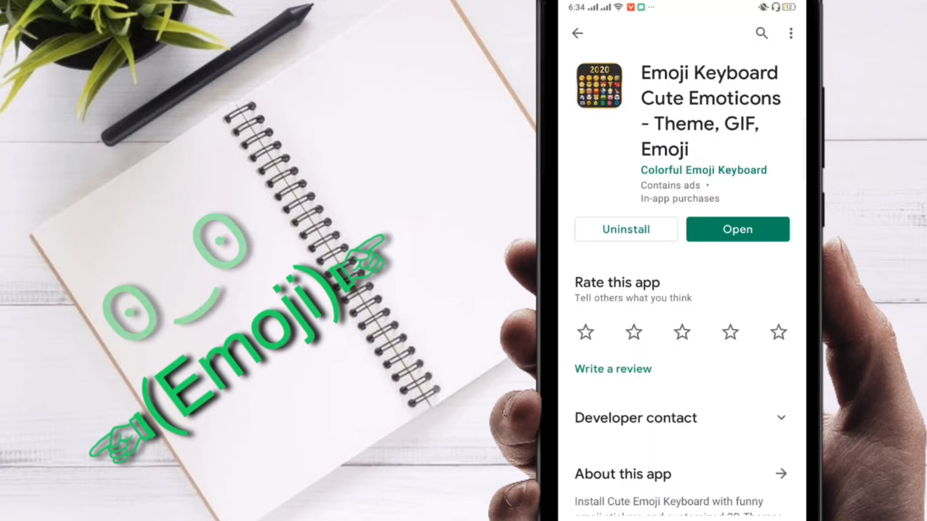
Uninstall Emoji Keyboard Cute Emoticons, install it again and launch it
{"action": "left_click", "coordinate": [625, 229]}
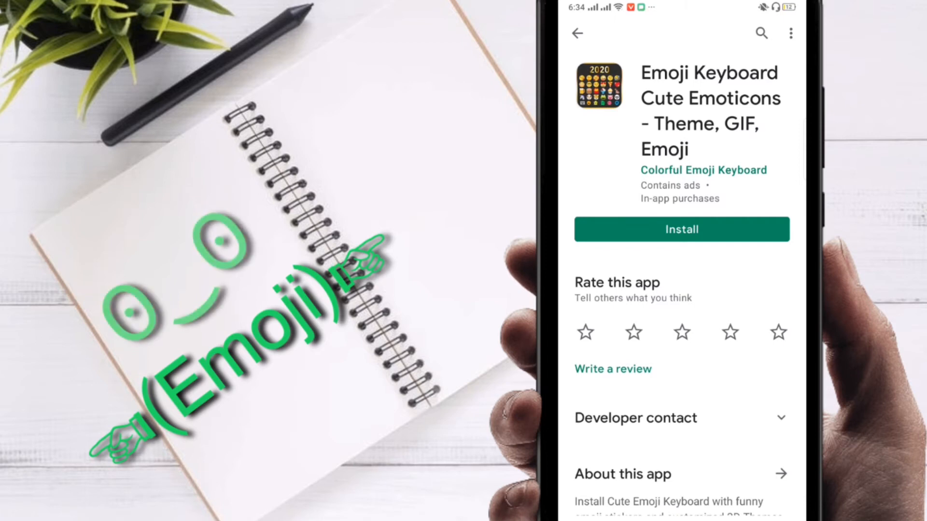
{"action": "left_click", "coordinate": [681, 230]}
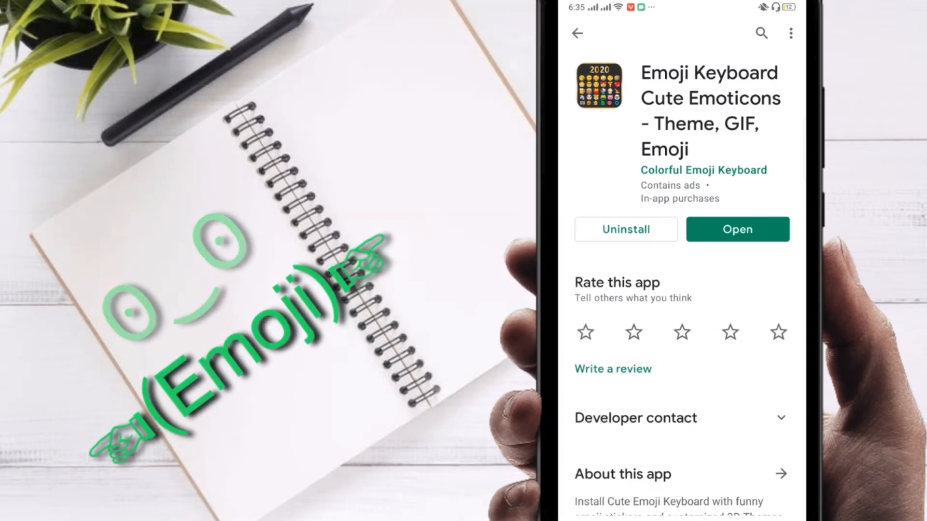
{"action": "left_click", "coordinate": [737, 230]}
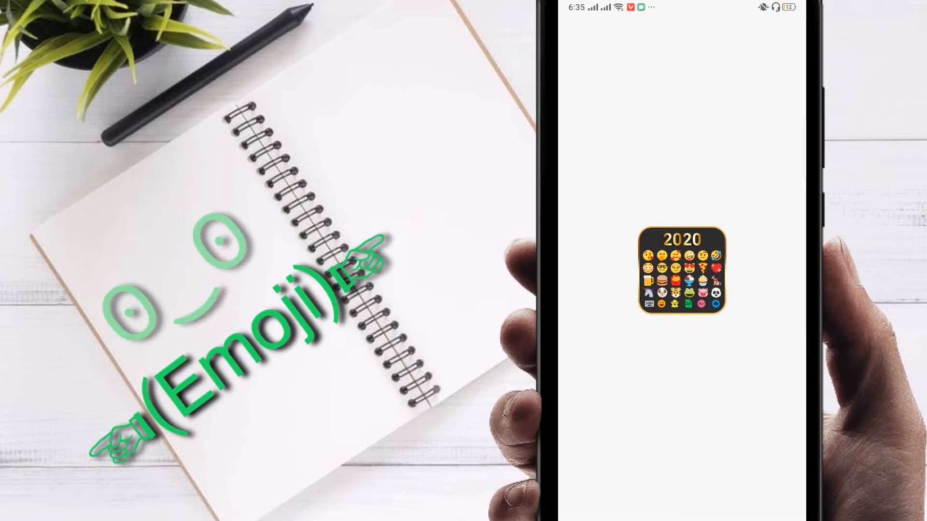
Begin the app's keyboard setup and accept the privacy notice
{"action": "left_click", "coordinate": [681, 279]}
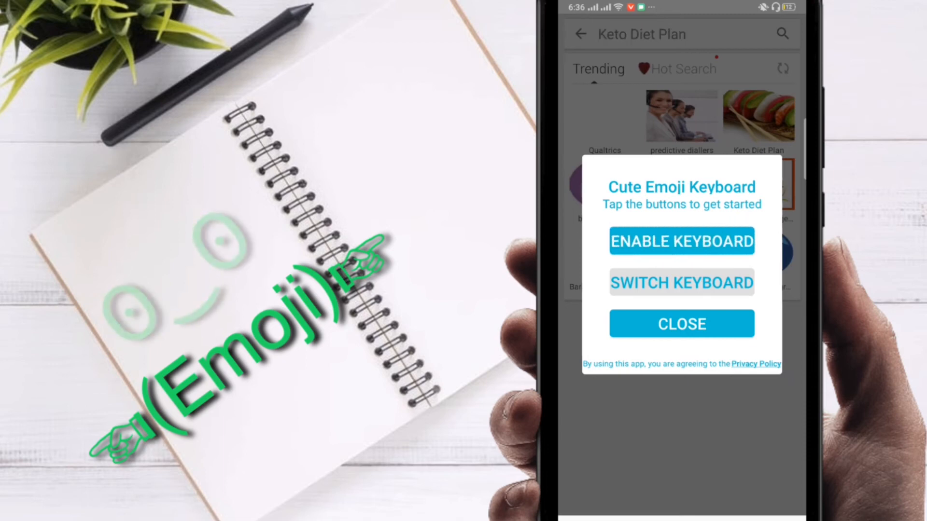
{"action": "left_click", "coordinate": [681, 241]}
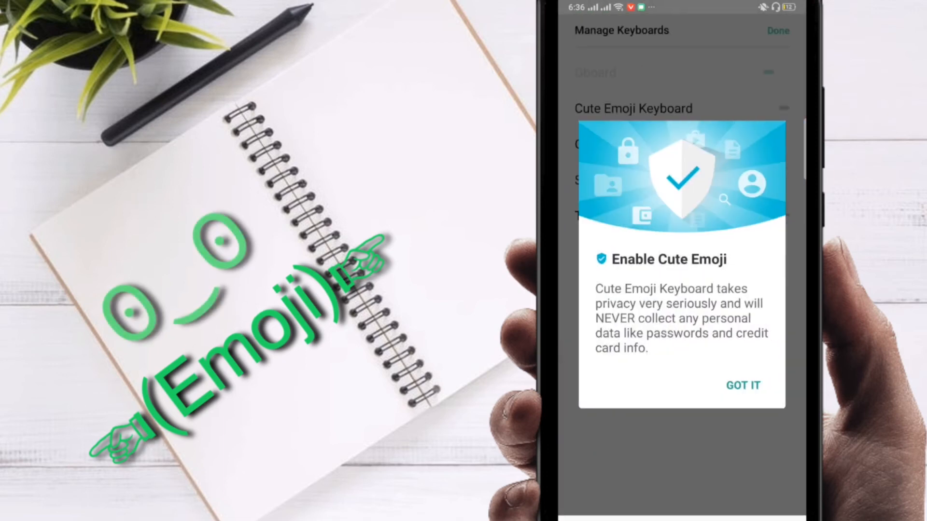
{"action": "left_click", "coordinate": [743, 385]}
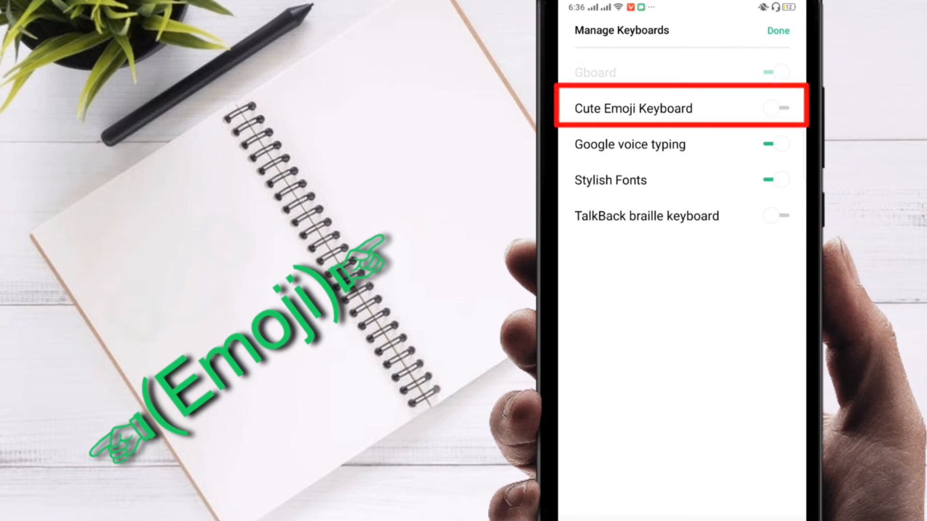
Turn on Cute Emoji Keyboard in settings, confirm it, and make it the active keyboard
{"action": "left_click", "coordinate": [776, 107]}
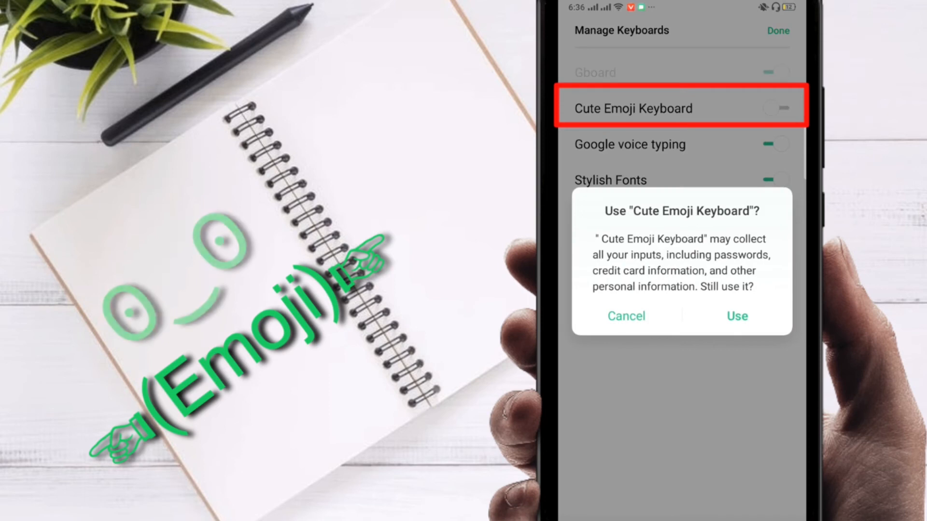
{"action": "left_click", "coordinate": [737, 316]}
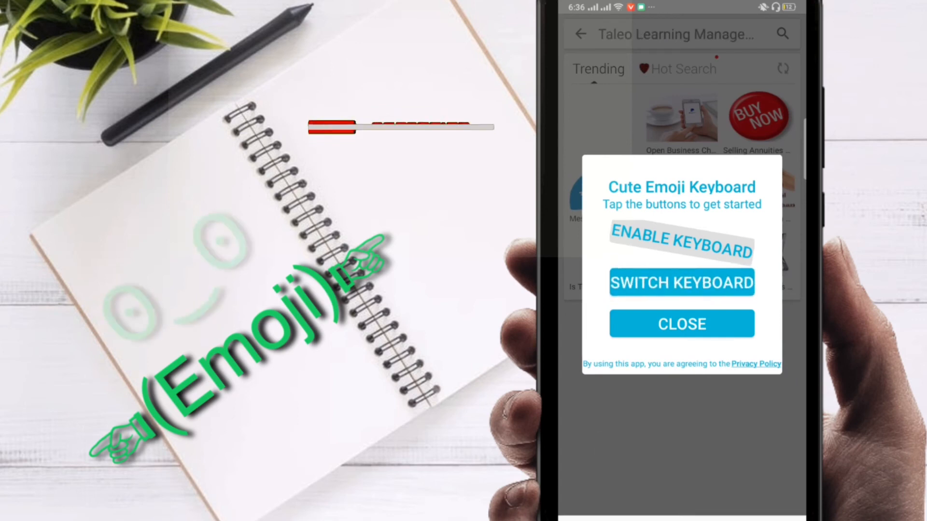
{"action": "left_click", "coordinate": [680, 282]}
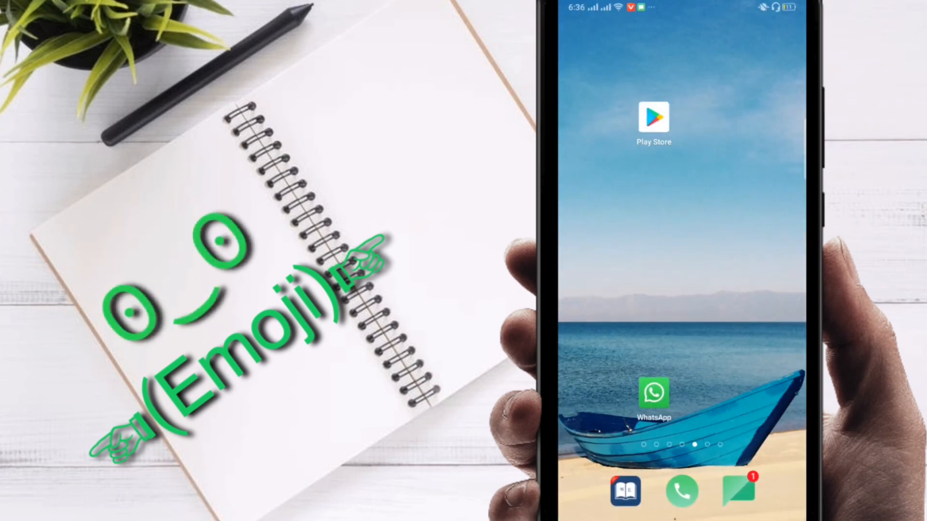
Return to the WhatsApp chat and browse Cute Emoji Keyboard's text emoji faces
{"action": "left_click", "coordinate": [653, 393]}
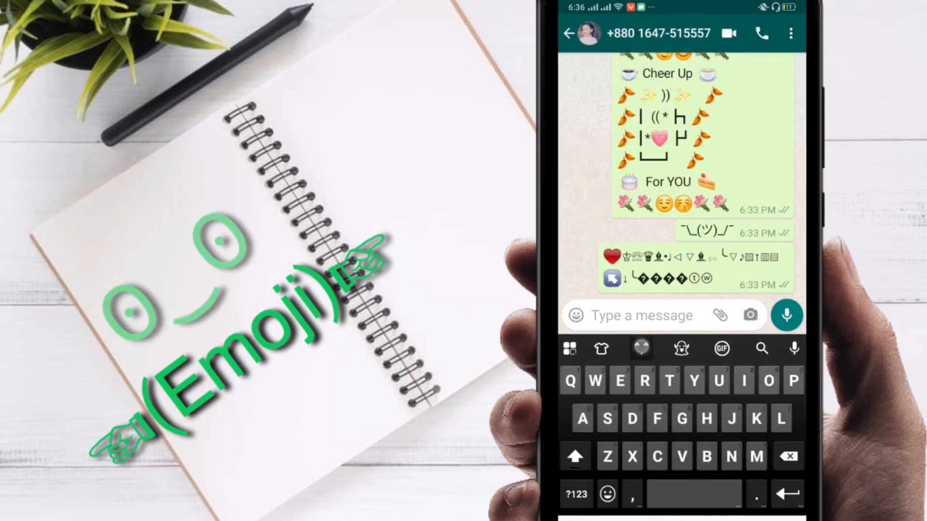
{"action": "left_click", "coordinate": [641, 348]}
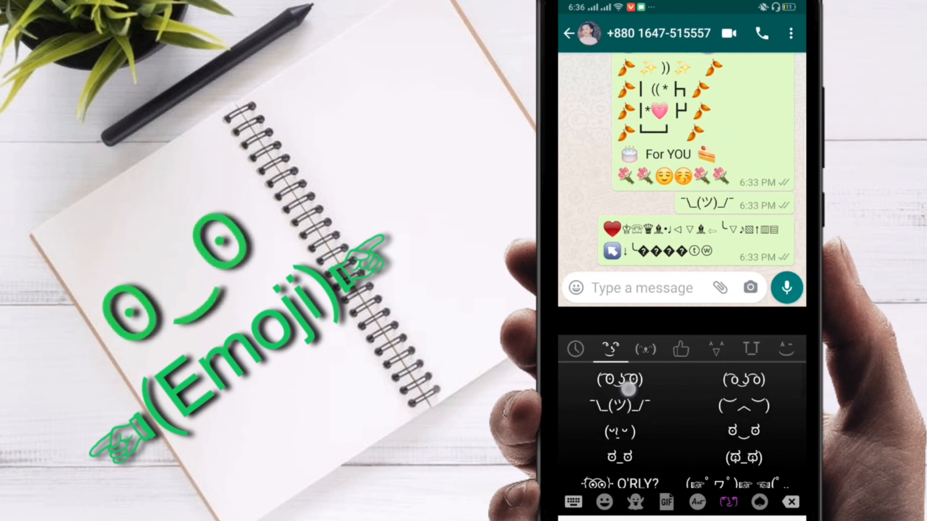
{"action": "scroll", "scroll_direction": "down", "scroll_amount": 3}
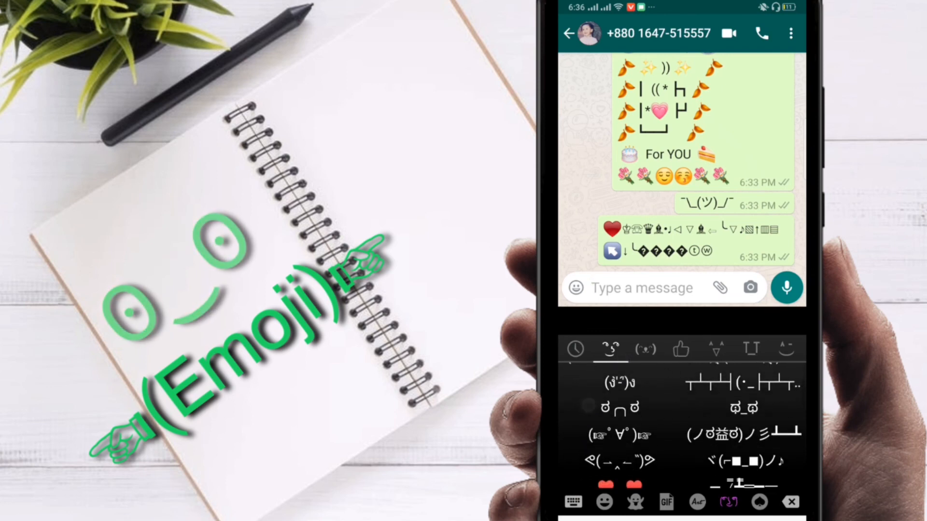